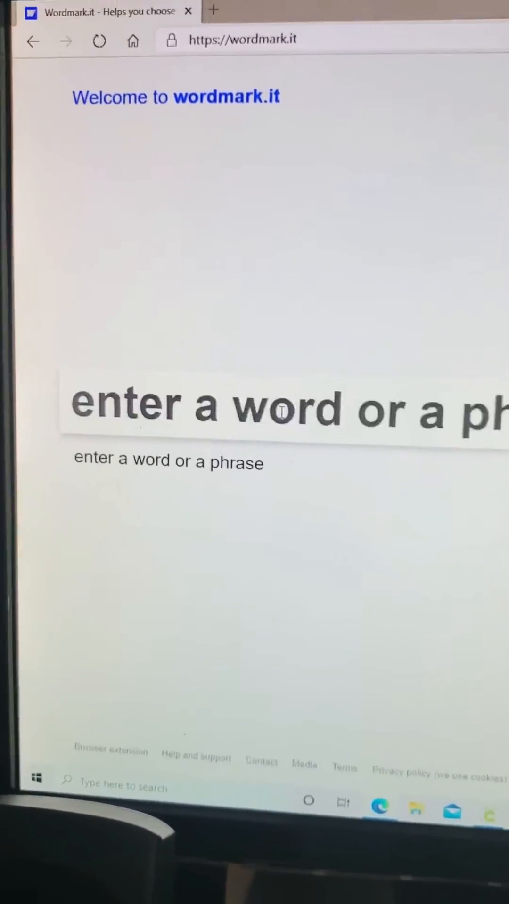
Enter the name 'Sylvia' to see it rendered in every installed font.
text(S)
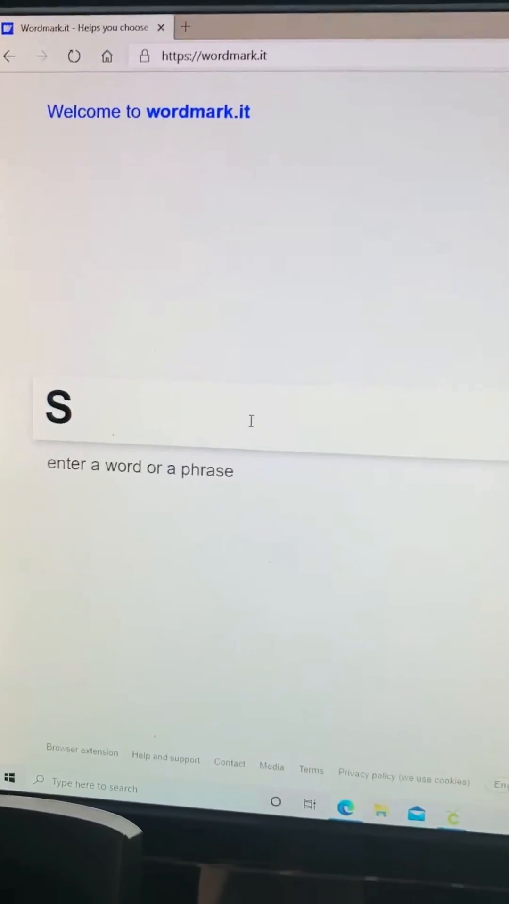
text(ylvia)
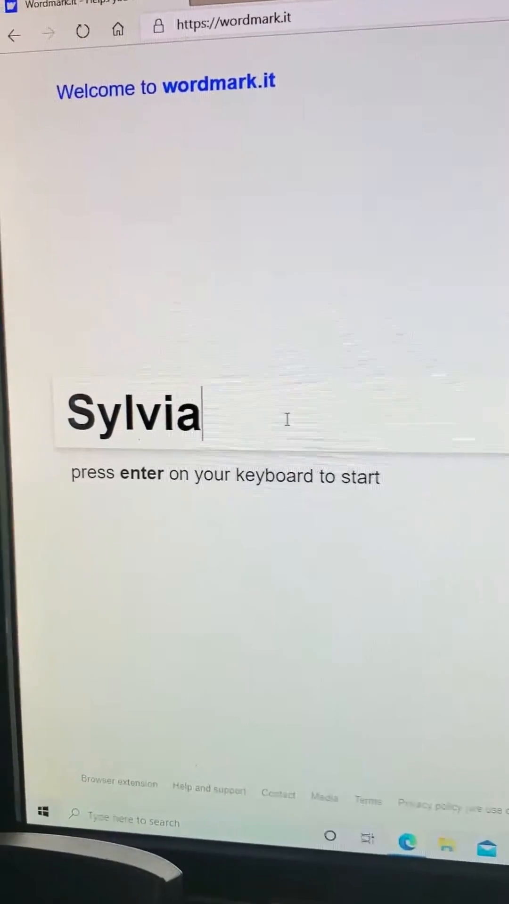
key(enter)
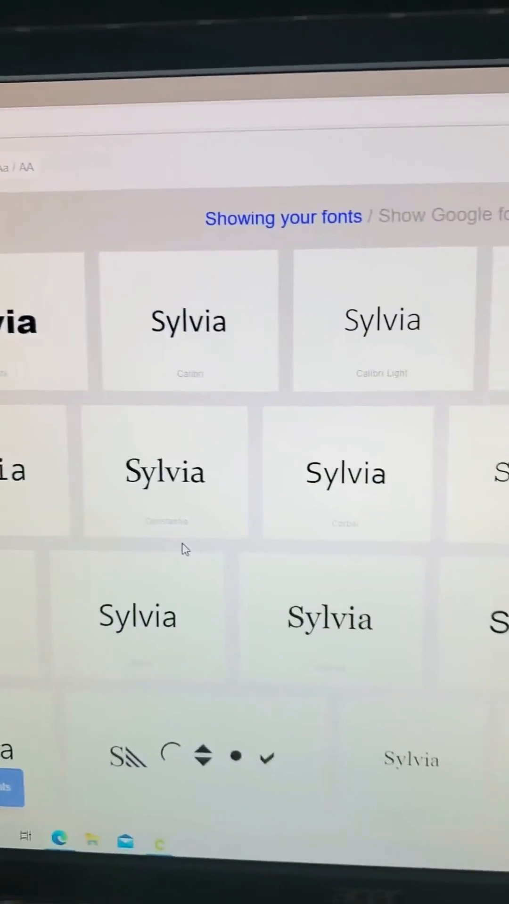
scroll(down, 3)
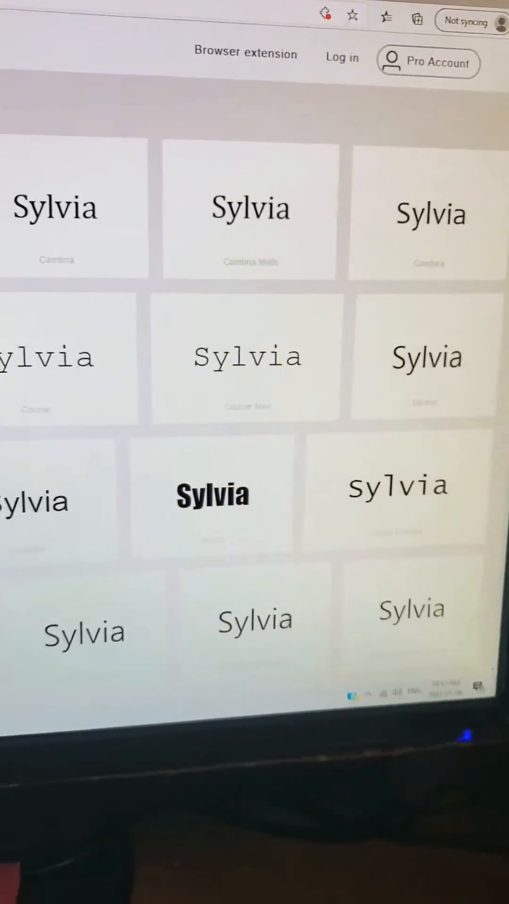
scroll(down, 3)
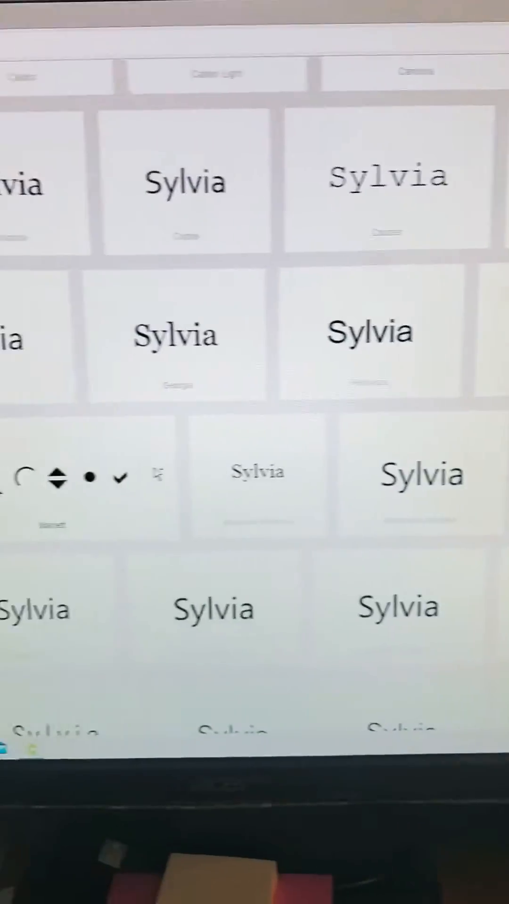
scroll(down, 3)
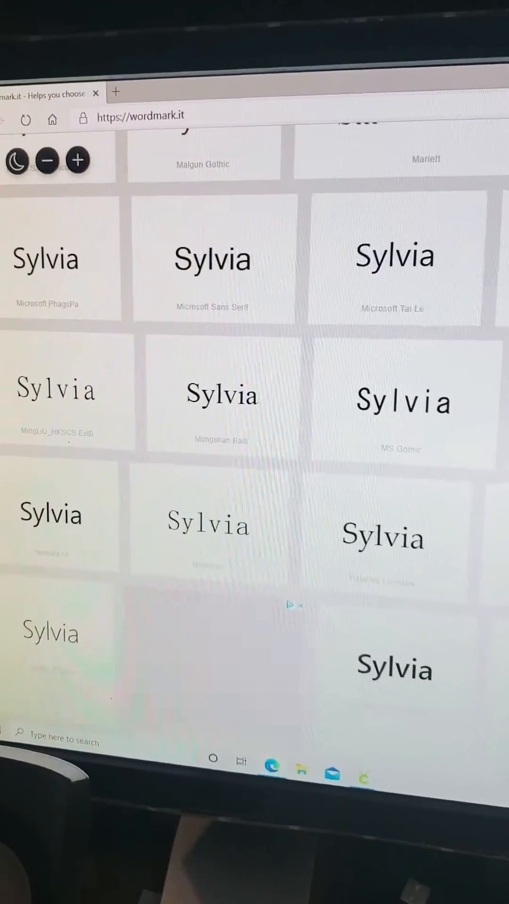
scroll(down, 3)
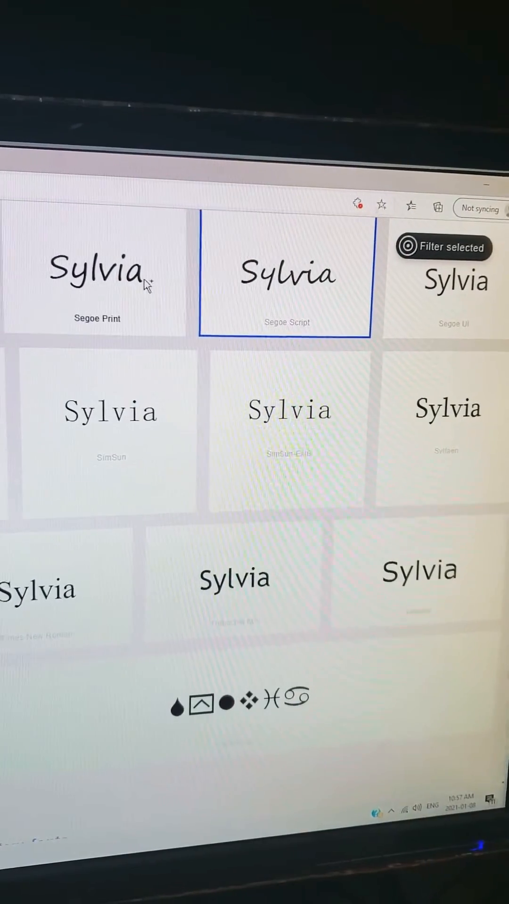
scroll(down, 3)
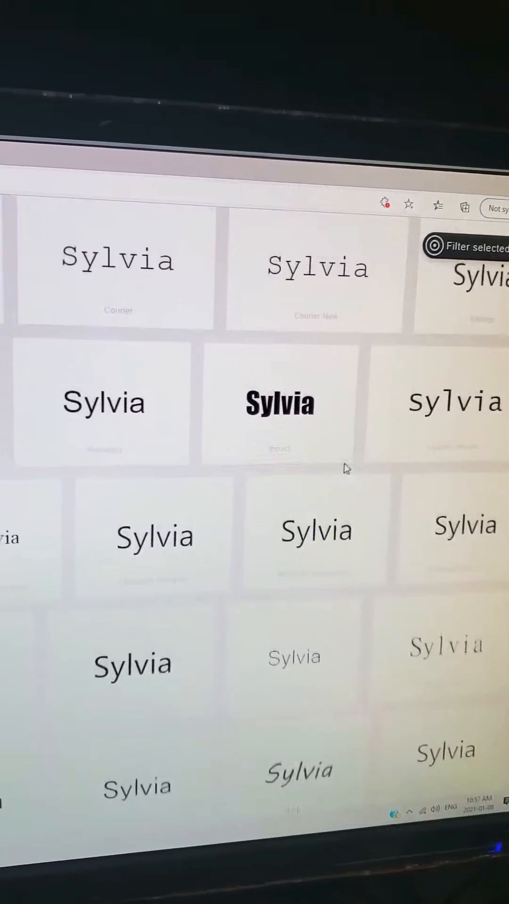
scroll(down, 3)
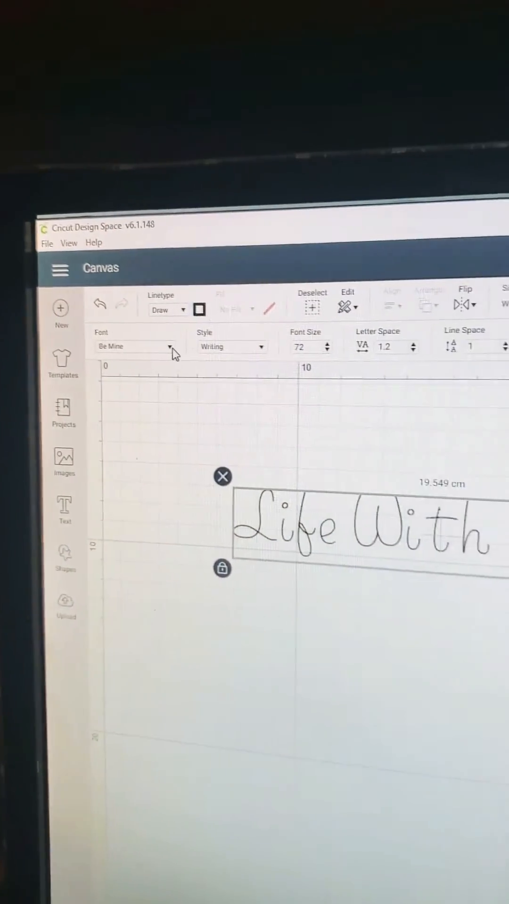
Show the font list for the selected 'Life With' text layer.
click(136, 347)
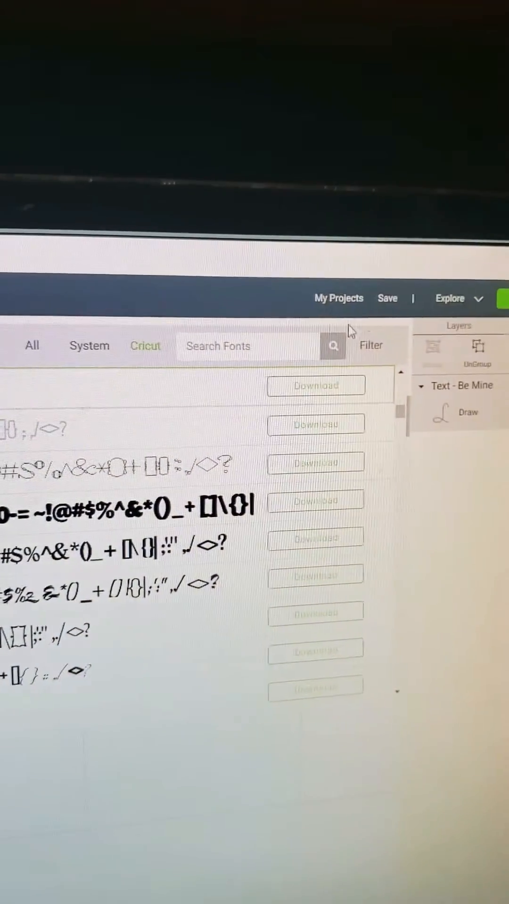